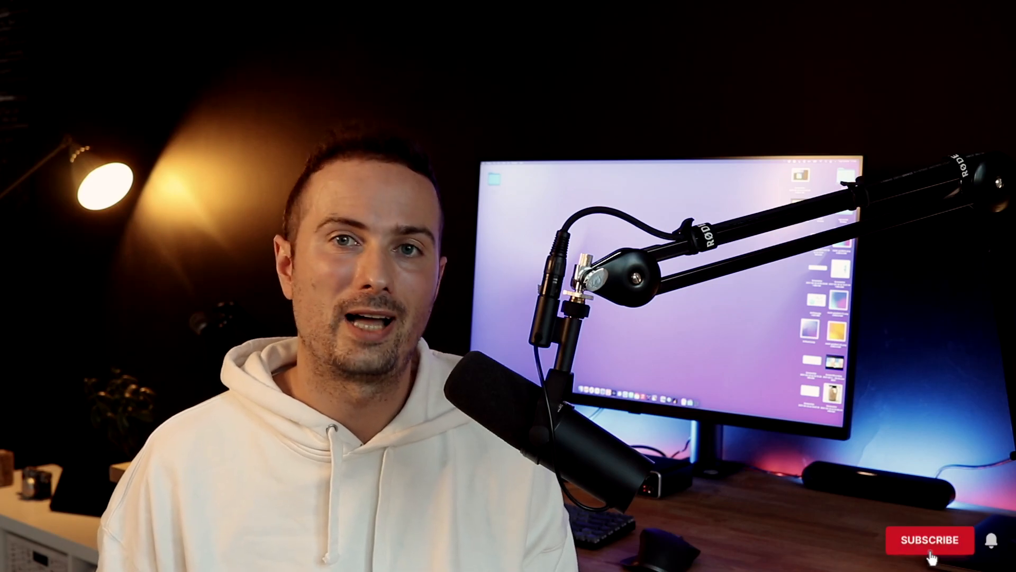
{"action": "left_click", "coordinate": [929, 539]}
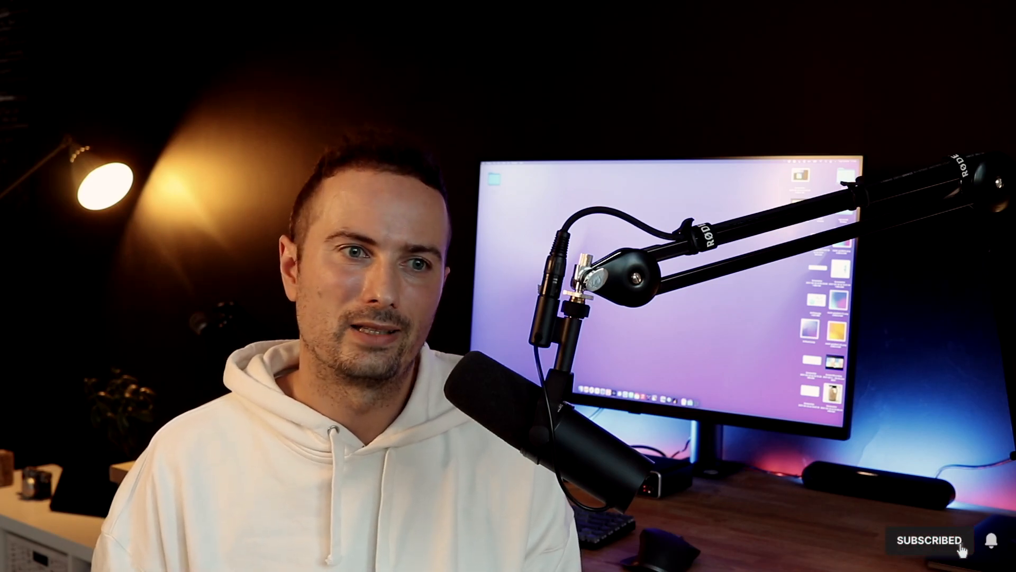